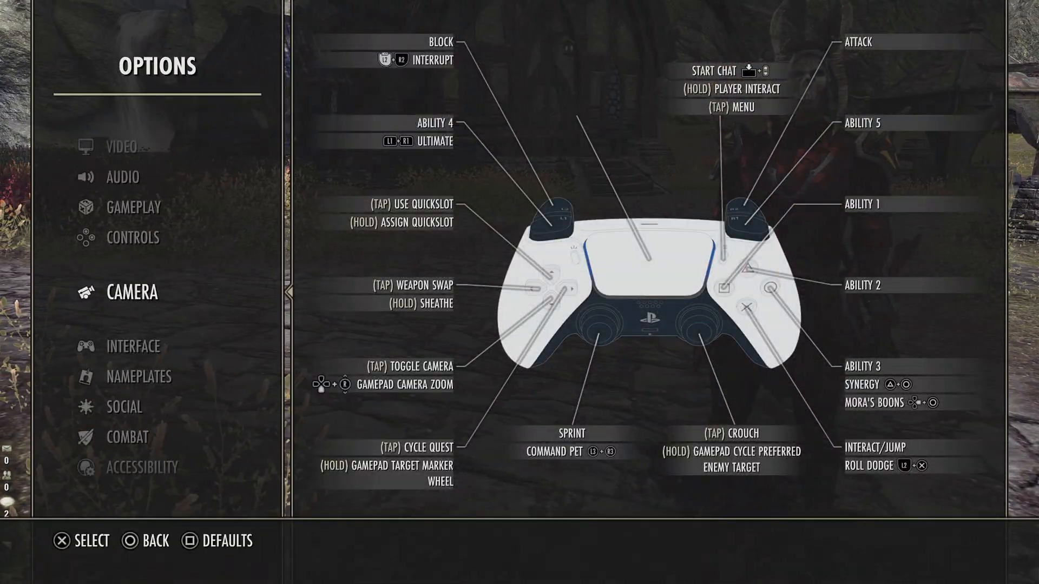
# - Show the Camera options list down to the Camera Sensitivity setting
pyautogui.click(131, 291)
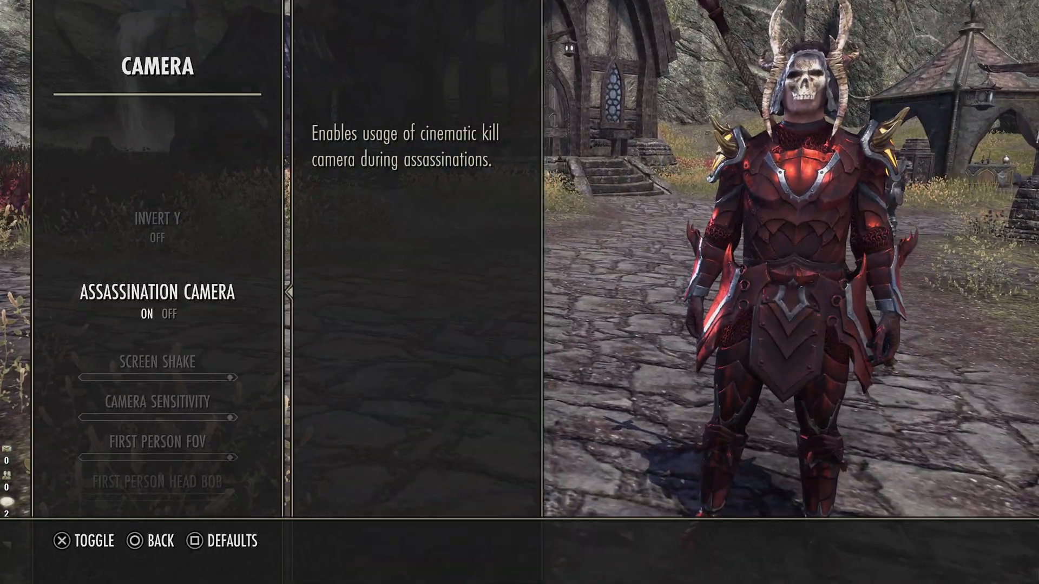
pyautogui.scroll(-3)
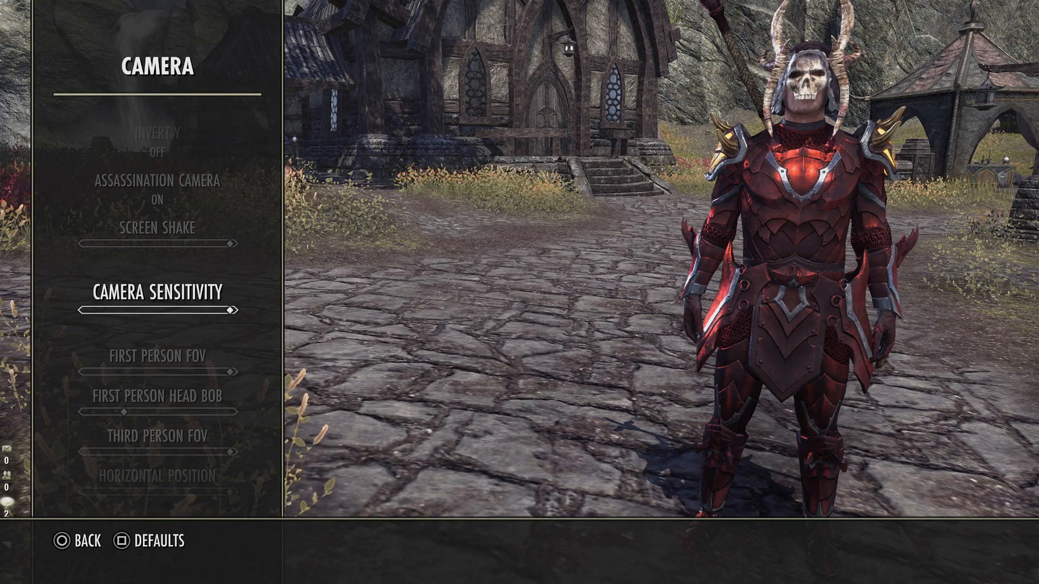
pyautogui.scroll(-3)
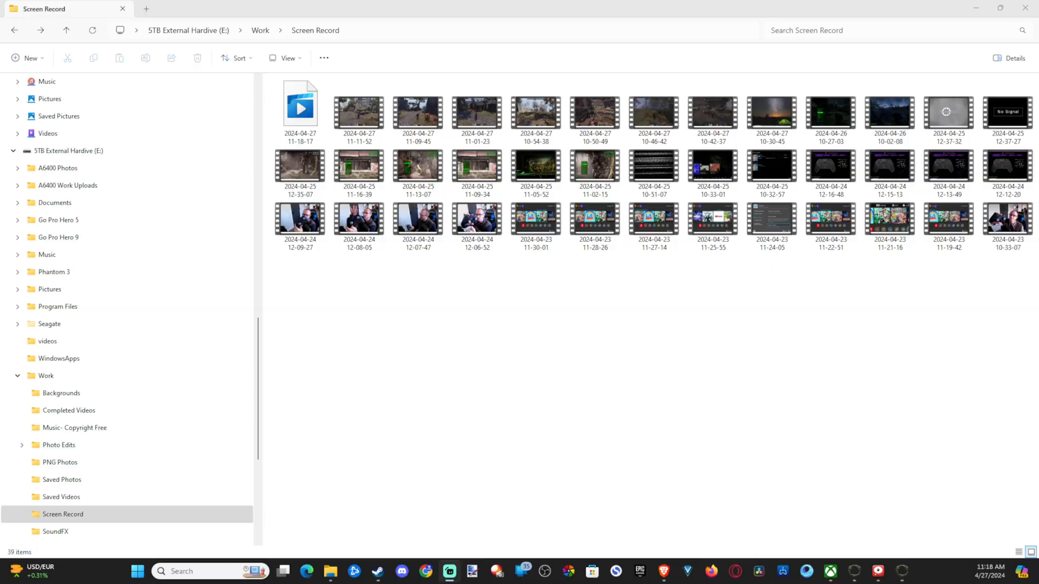
# - Navigate to Documents > Elder Scrolls Online > live, where UserSettings is stored
pyautogui.scroll(3)
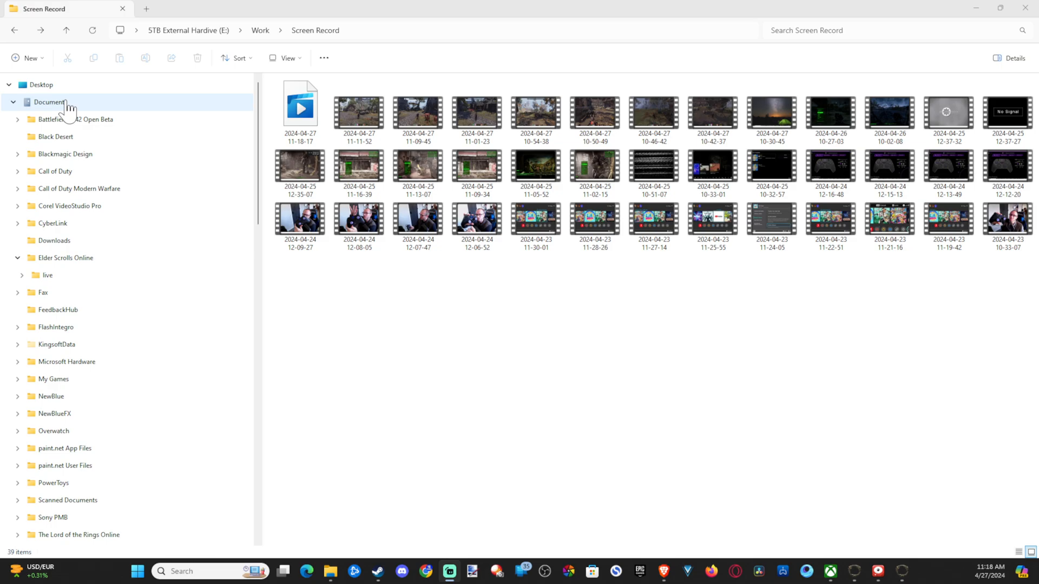
pyautogui.click(51, 101)
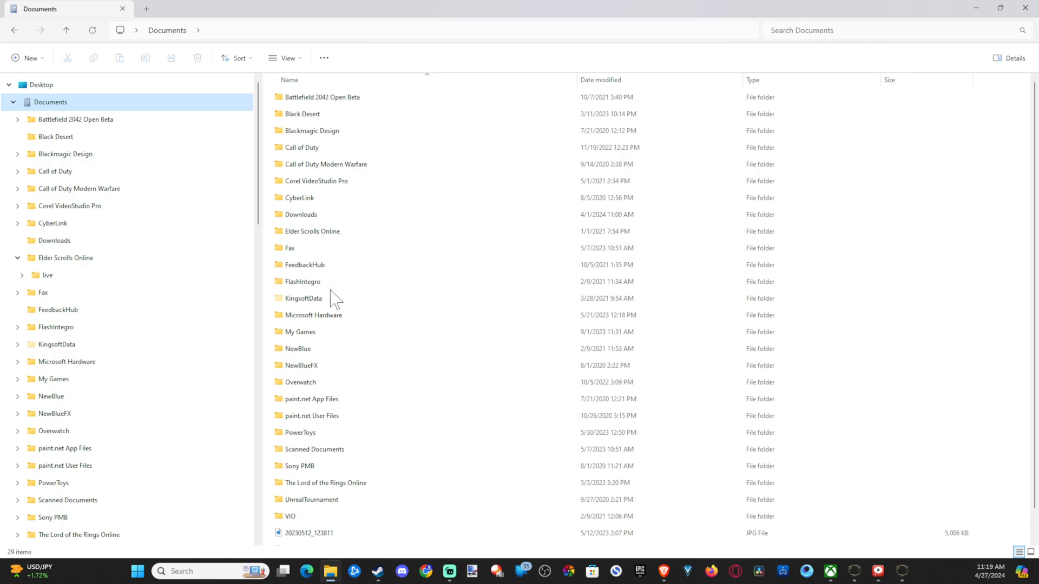
pyautogui.click(311, 232)
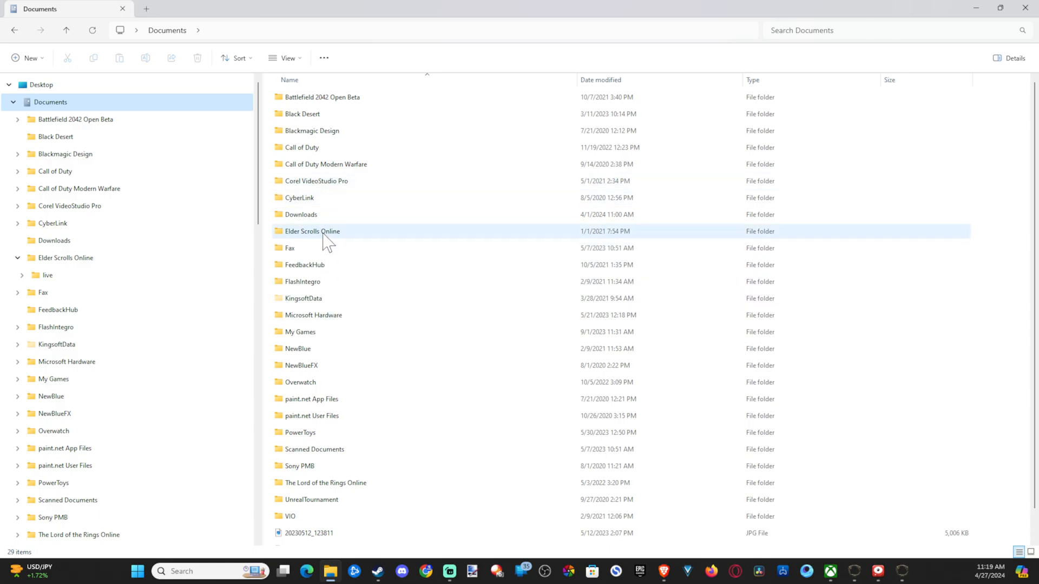
pyautogui.doubleClick(312, 231)
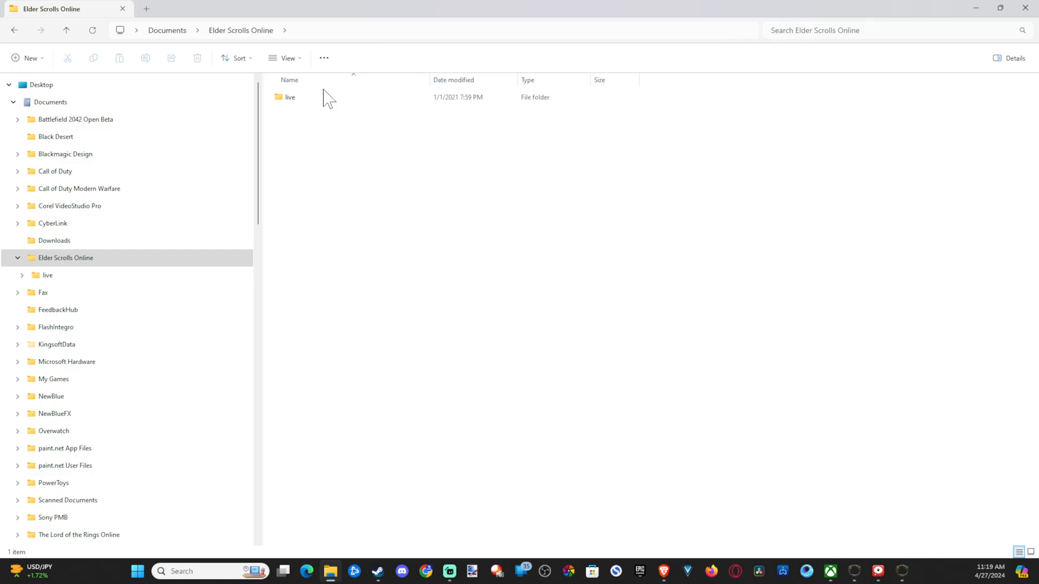
pyautogui.doubleClick(290, 97)
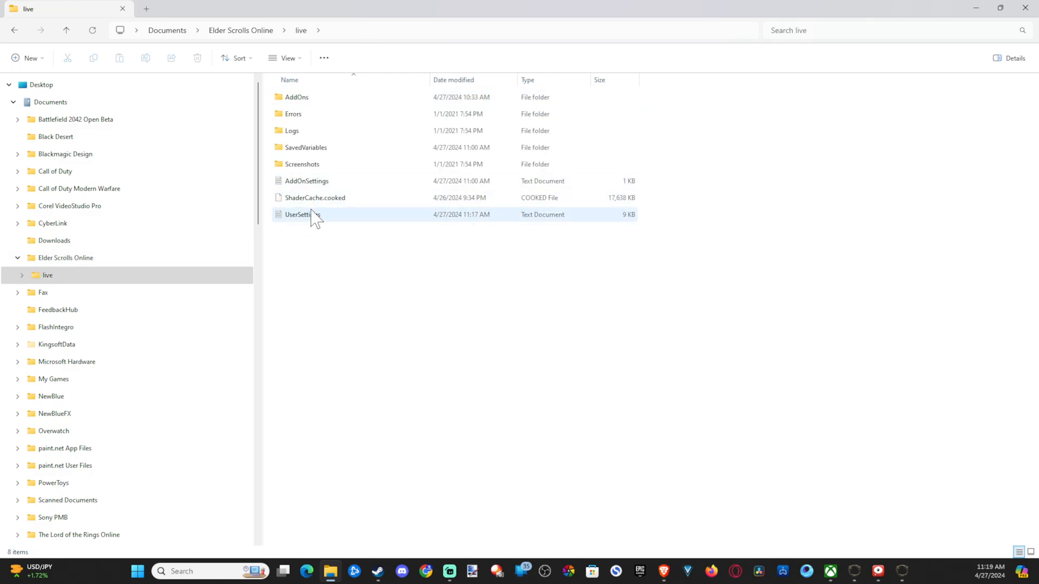
# - Edit UserSettings gamepad sensitivities to about 1.92 first-person and 1.95 third-person, save and close
pyautogui.doubleClick(296, 215)
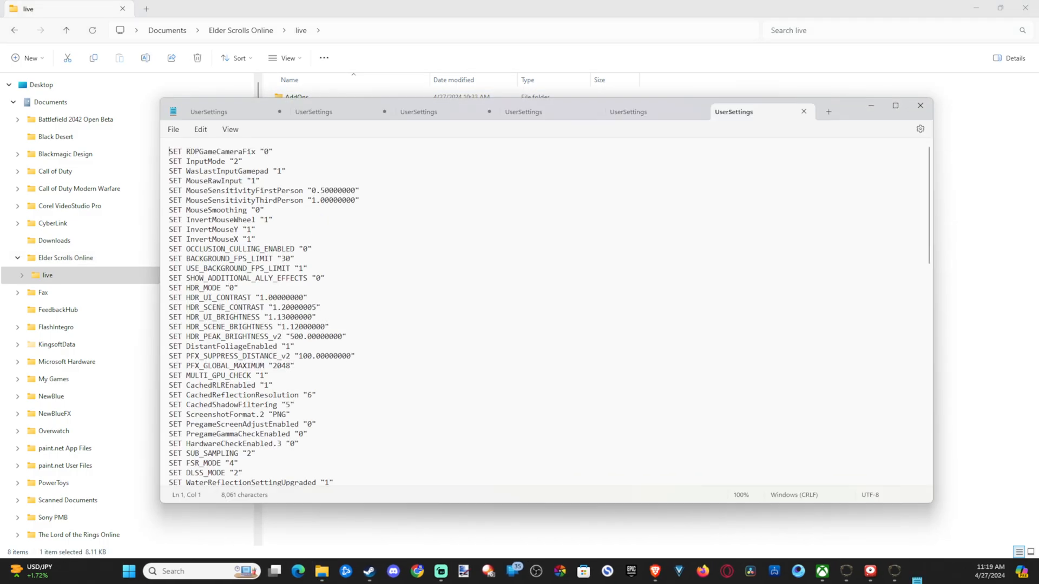
pyautogui.scroll(-3)
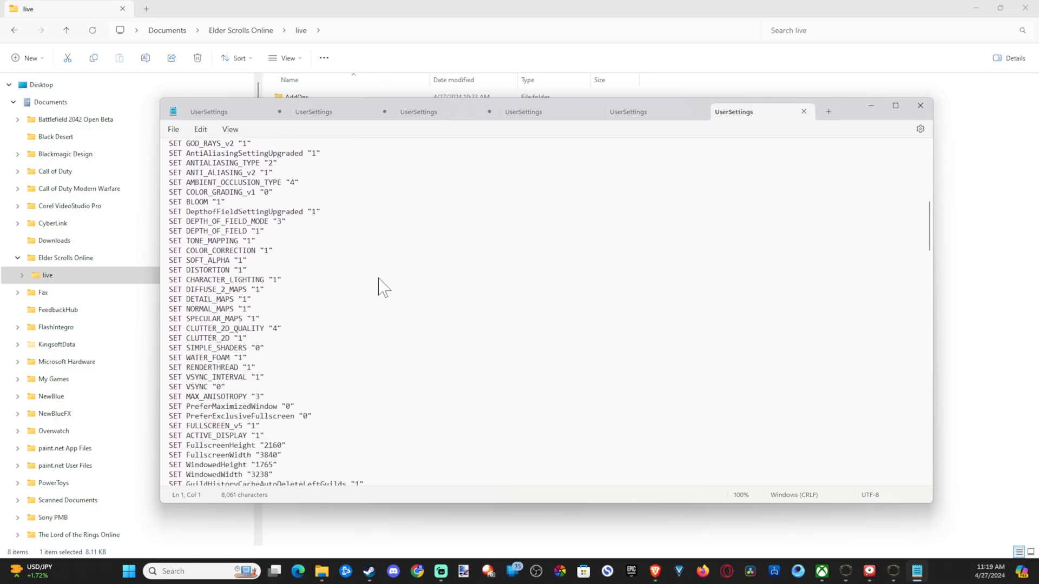
pyautogui.scroll(-3)
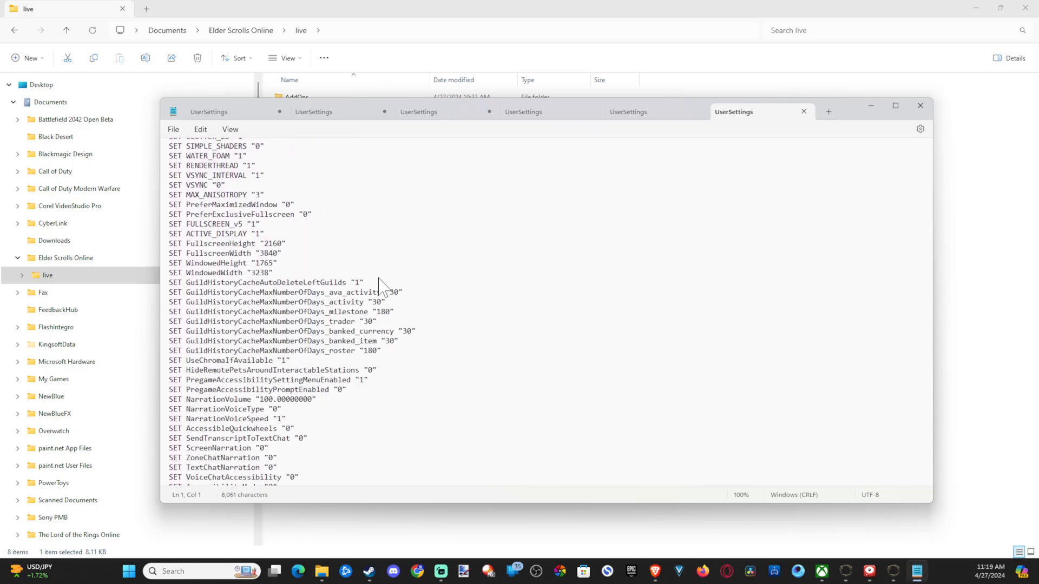
pyautogui.scroll(-3)
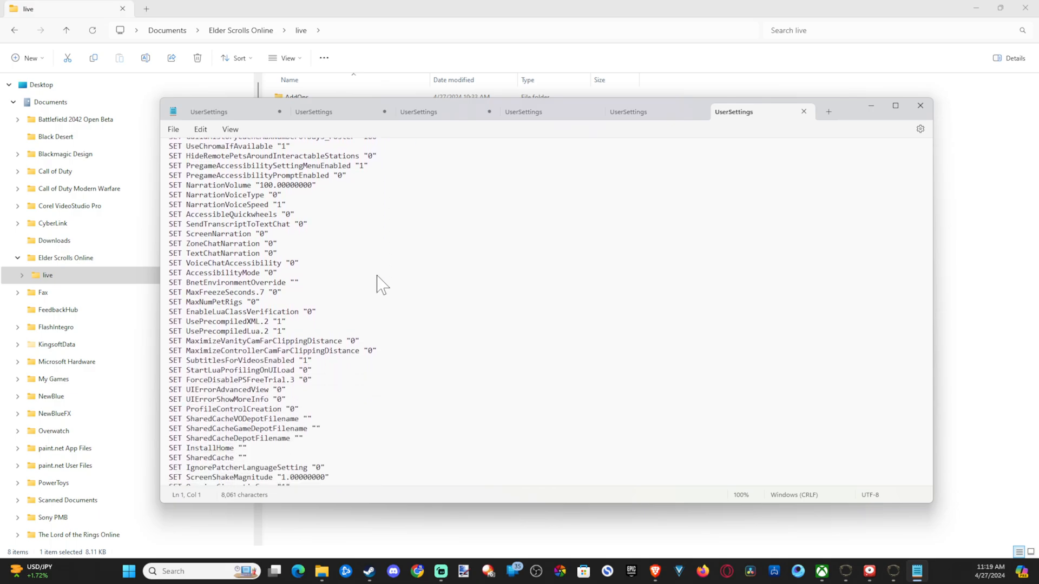
pyautogui.scroll(-3)
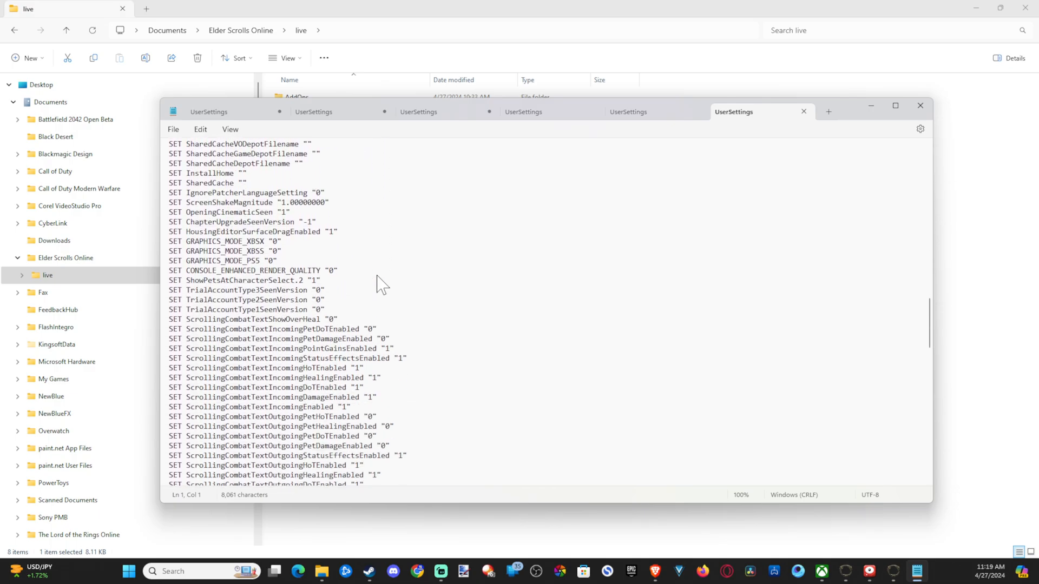
pyautogui.scroll(-3)
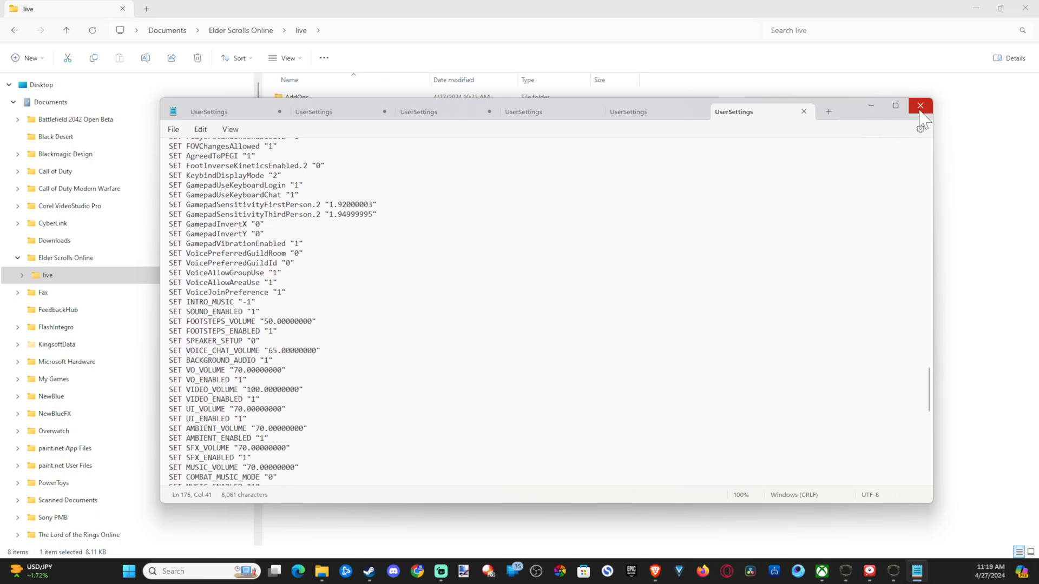
pyautogui.click(920, 106)
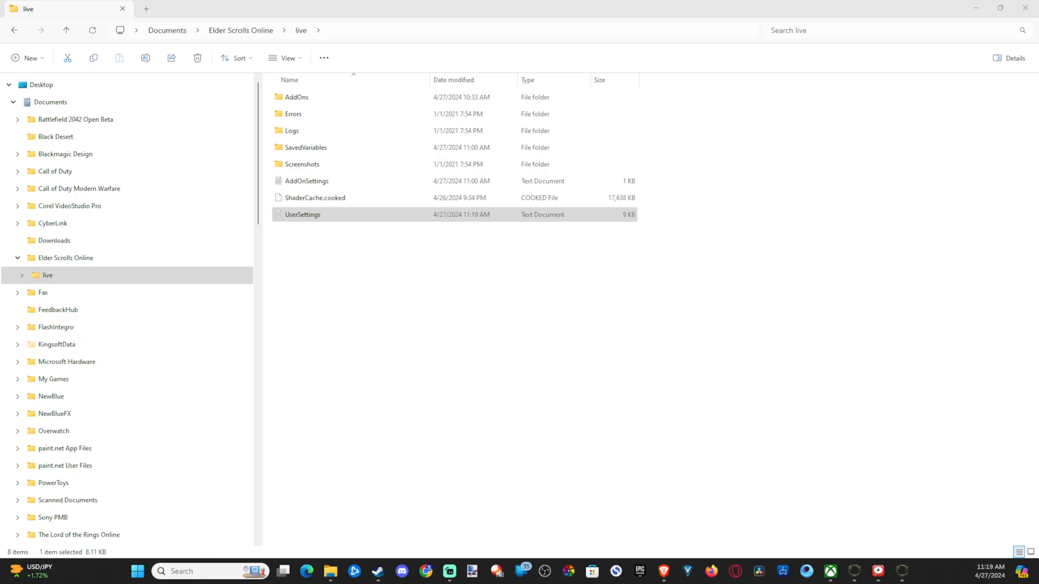